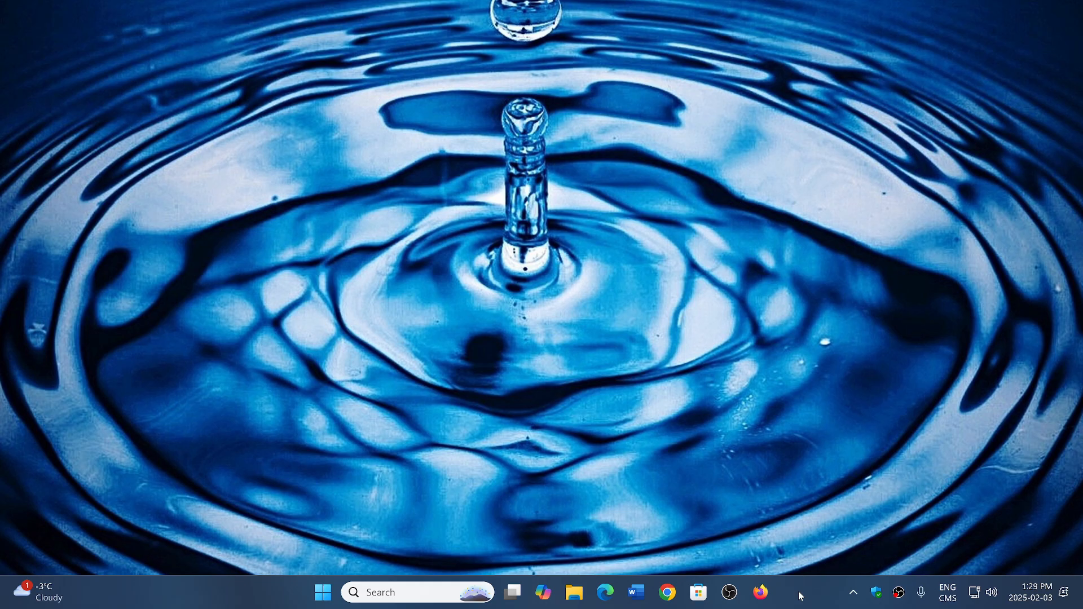
mouse_move(476, 523)
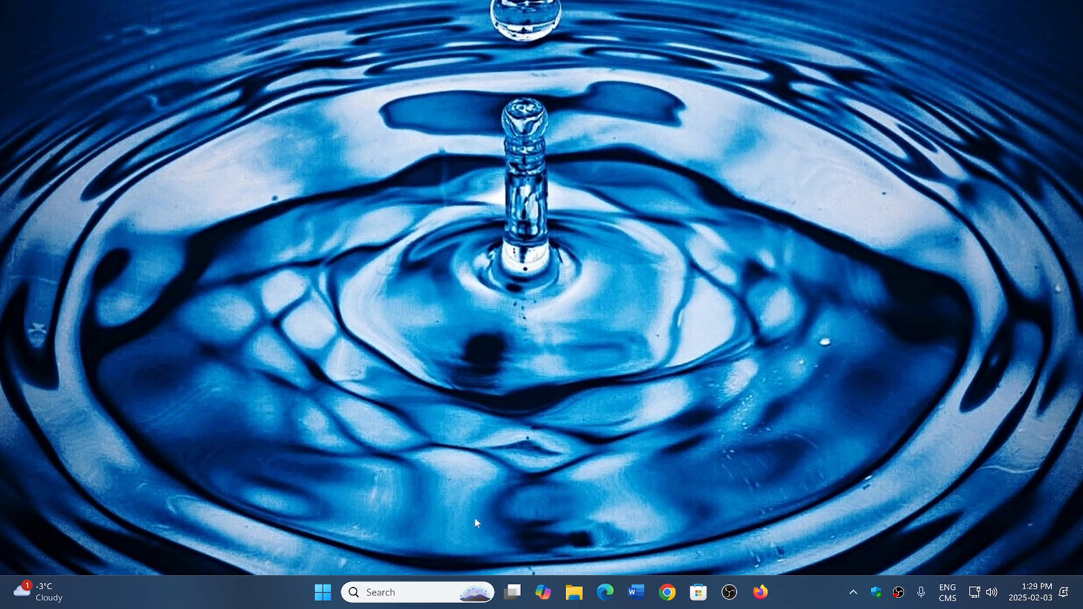
- Bring up the Start menu with pinned apps and recommended recent files
left_click(322, 592)
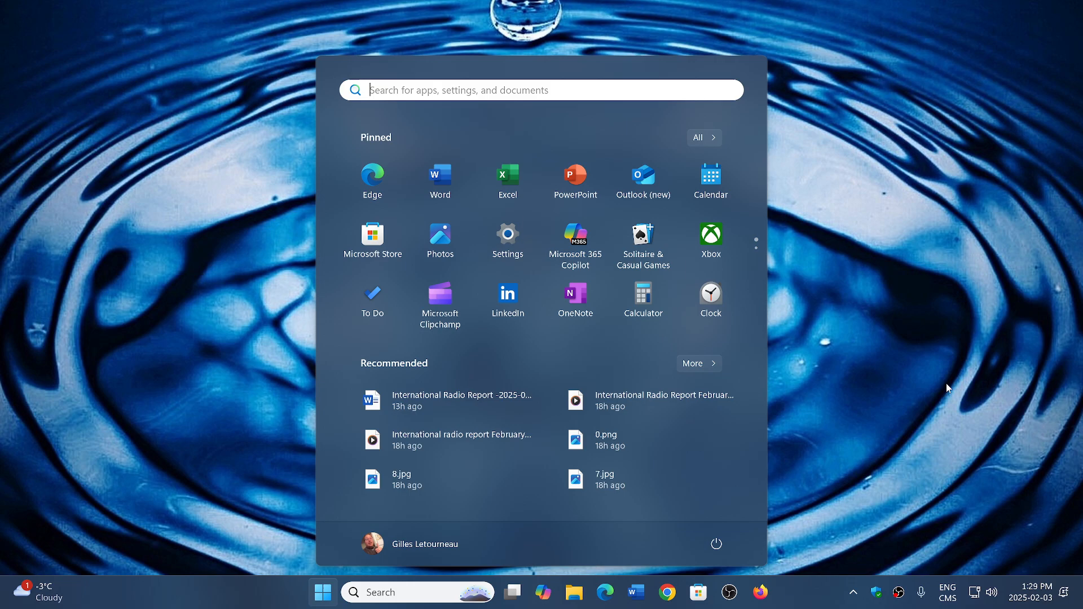
mouse_move(916, 129)
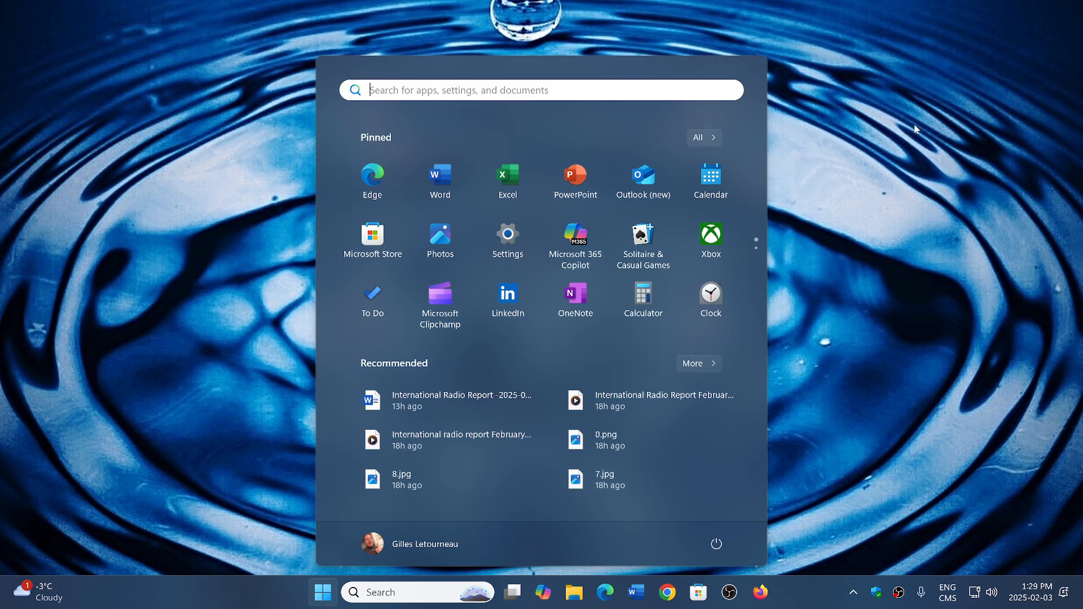
mouse_move(508, 182)
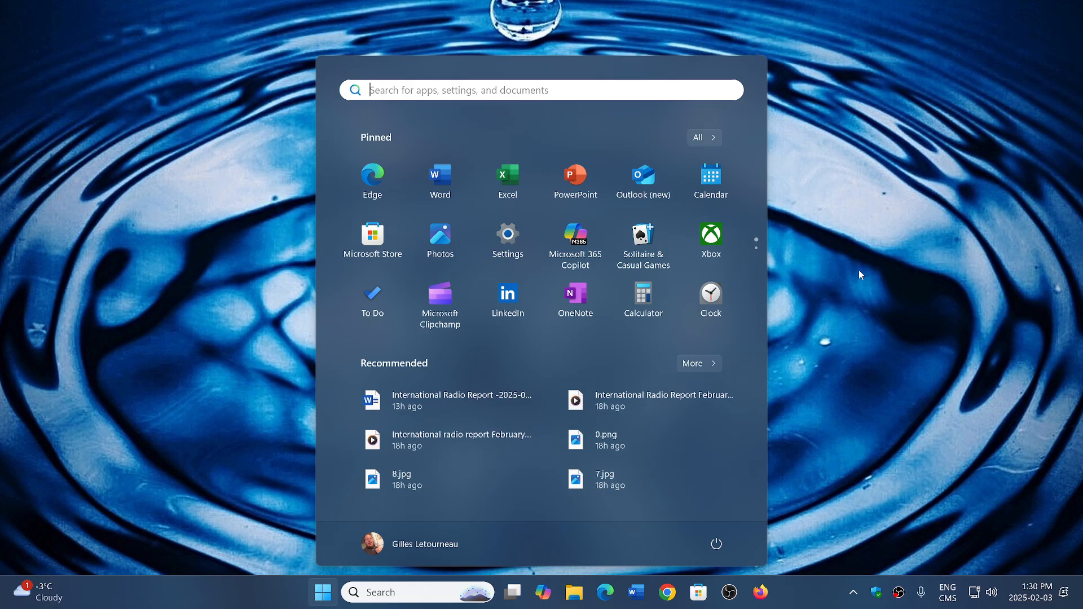
mouse_move(507, 234)
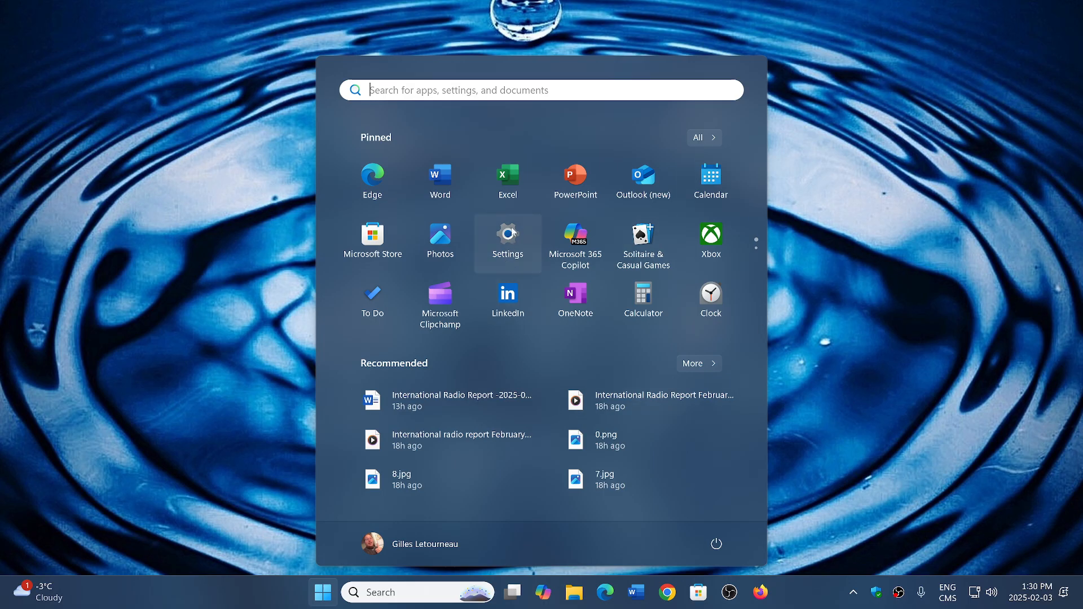
- Launch Settings from Start and go to the Windows Update page reporting the PC is up to date
left_click(507, 237)
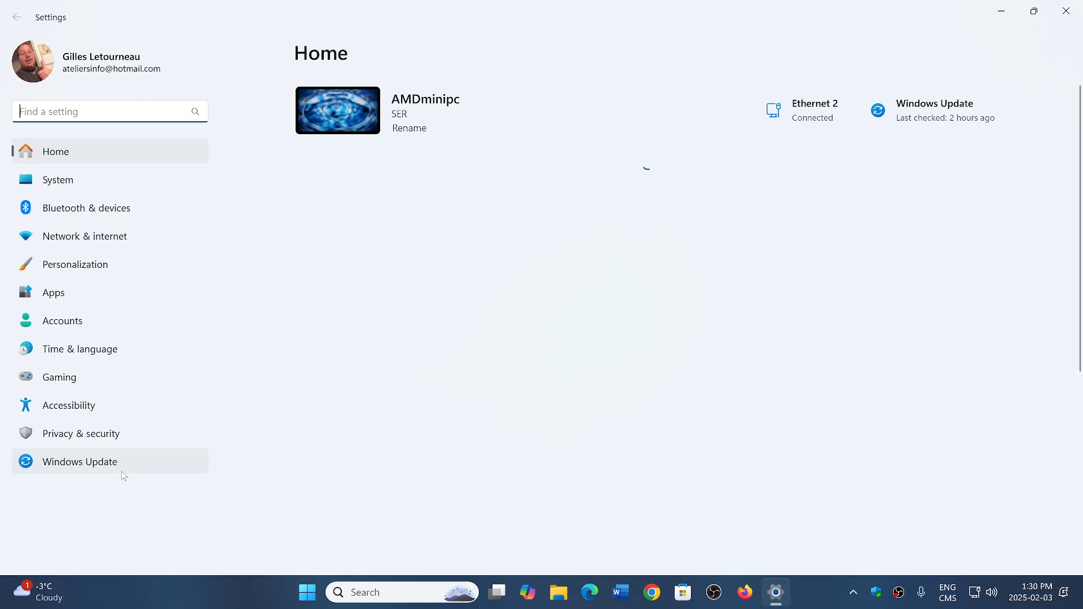
left_click(79, 461)
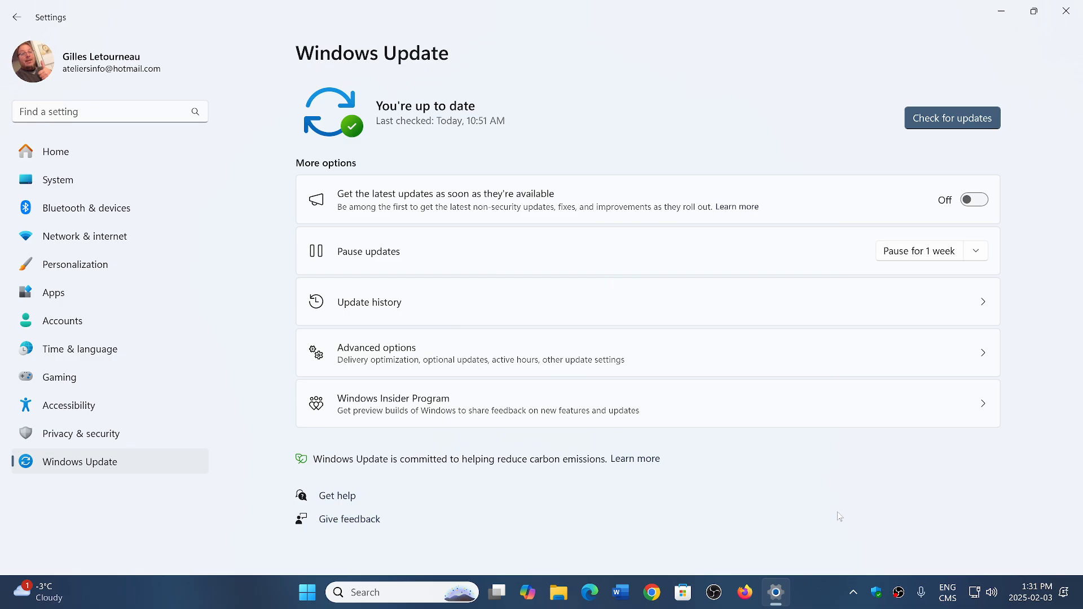
mouse_move(854, 514)
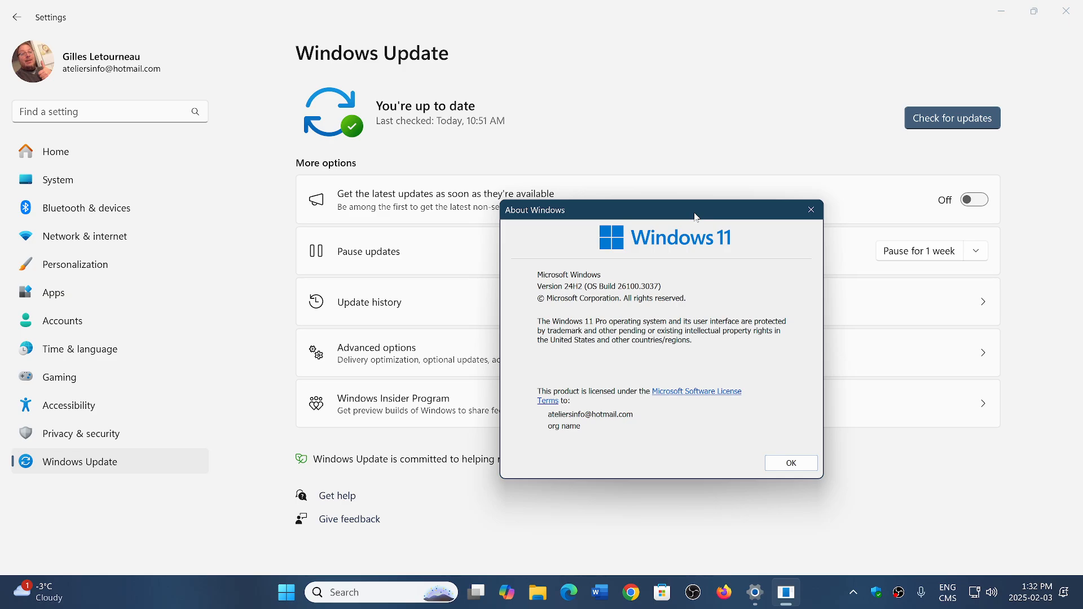
- Dismiss the About Windows dialog confirming version 24H2 (OS Build 26100.3037) with OK
left_click(789, 462)
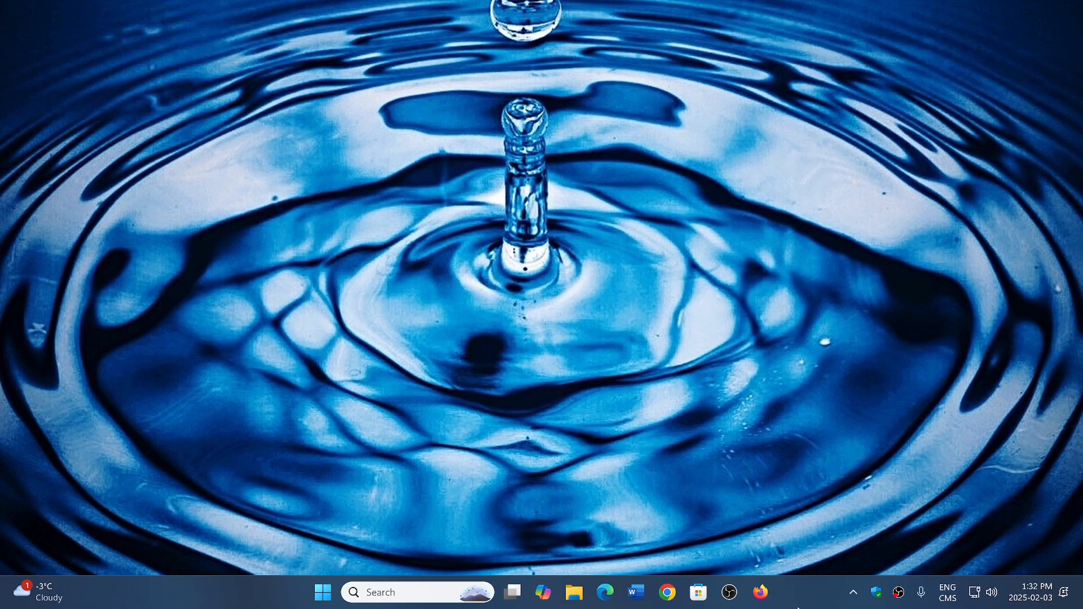
mouse_move(798, 605)
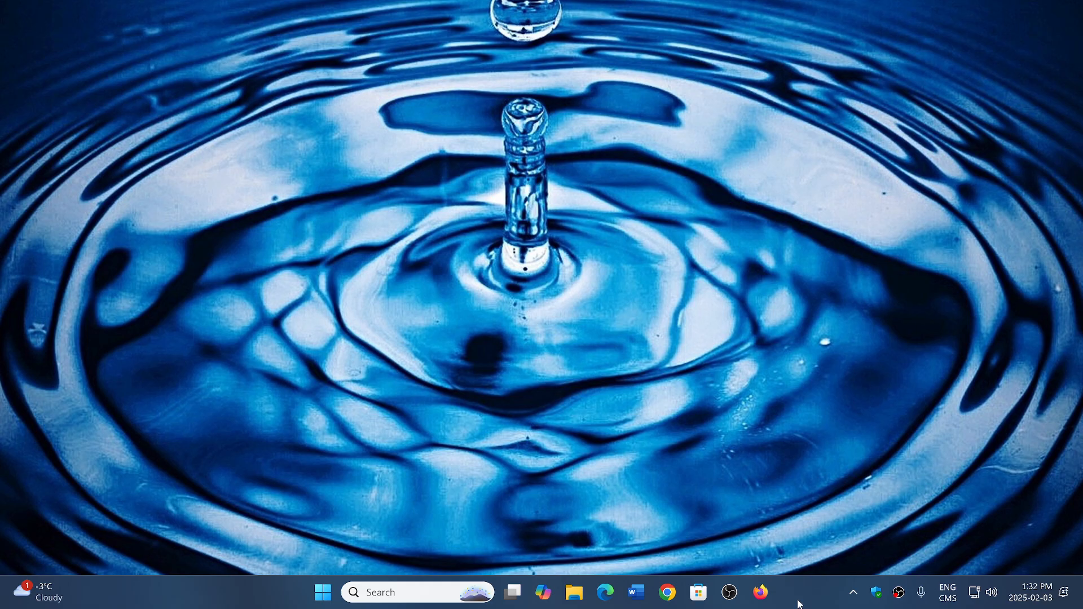